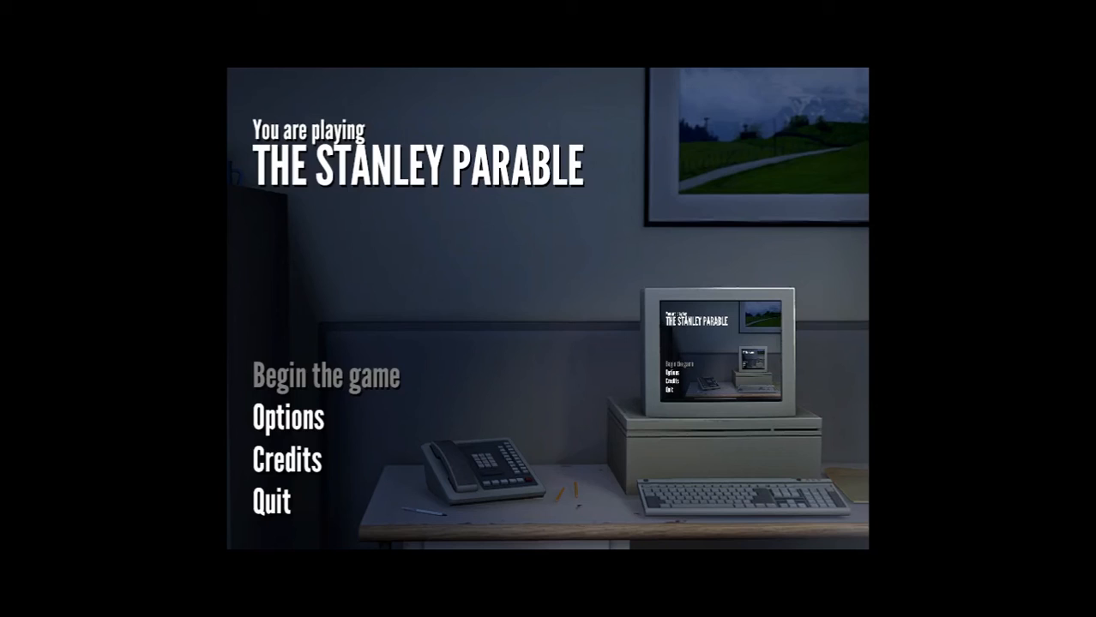
Begin a new game from the main menu and skip the opening intro once loaded
{"action": "left_click", "coordinate": [325, 375]}
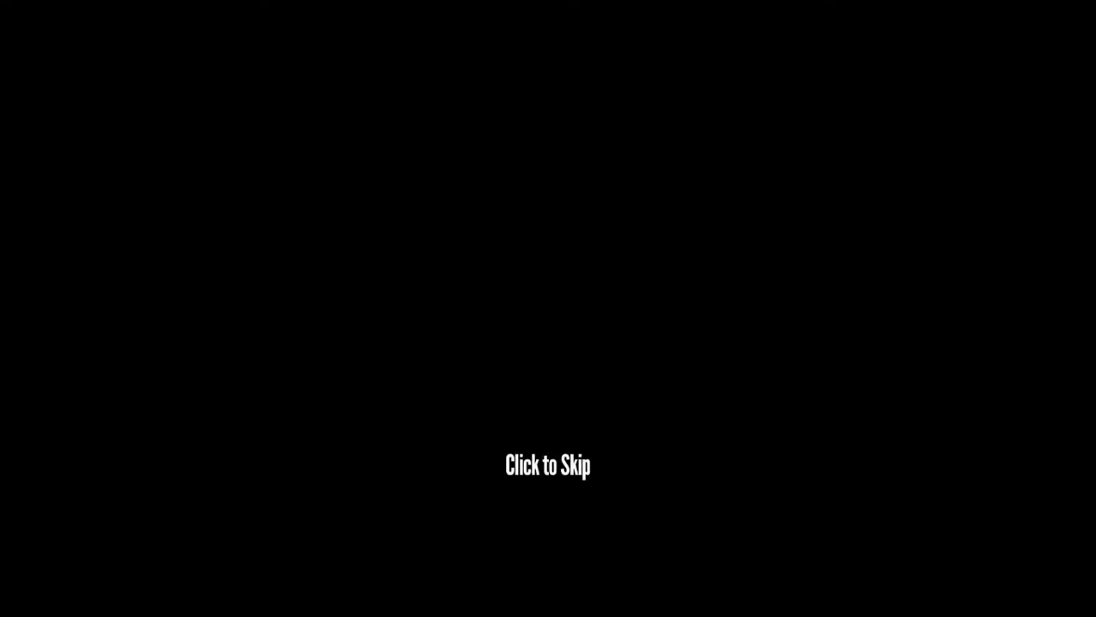
{"action": "left_click", "coordinate": [548, 465]}
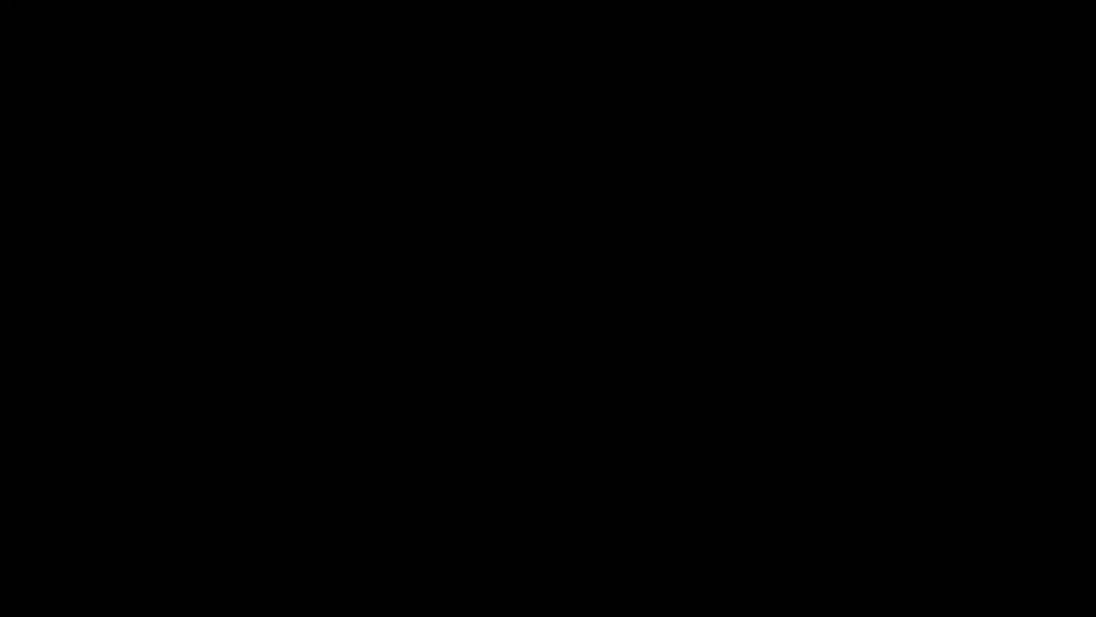